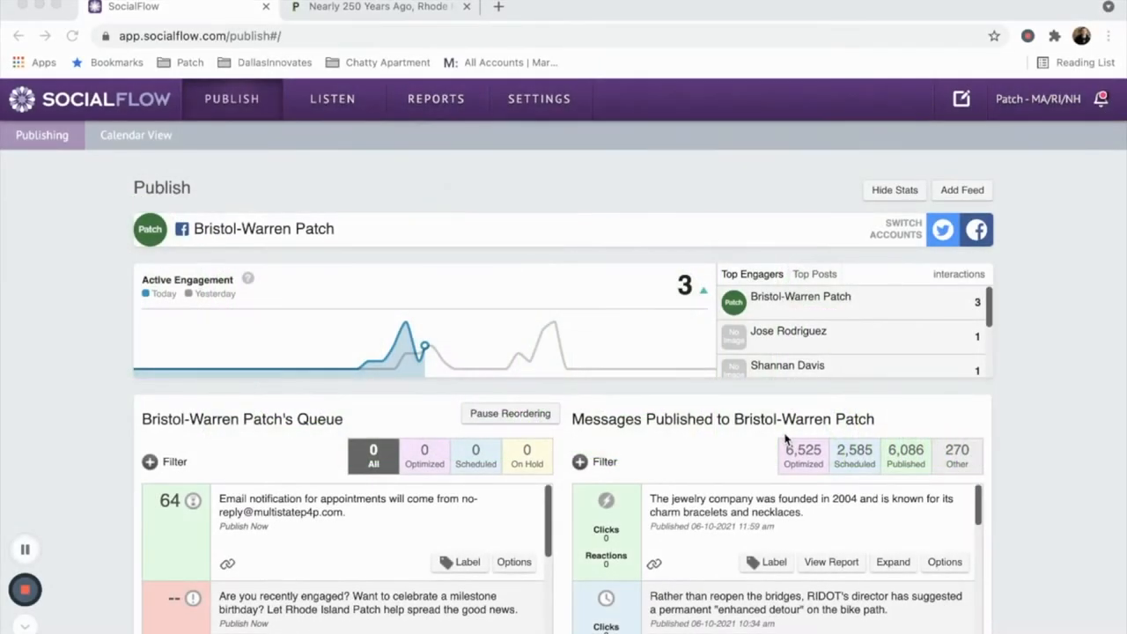
pyautogui.moveTo(667, 318)
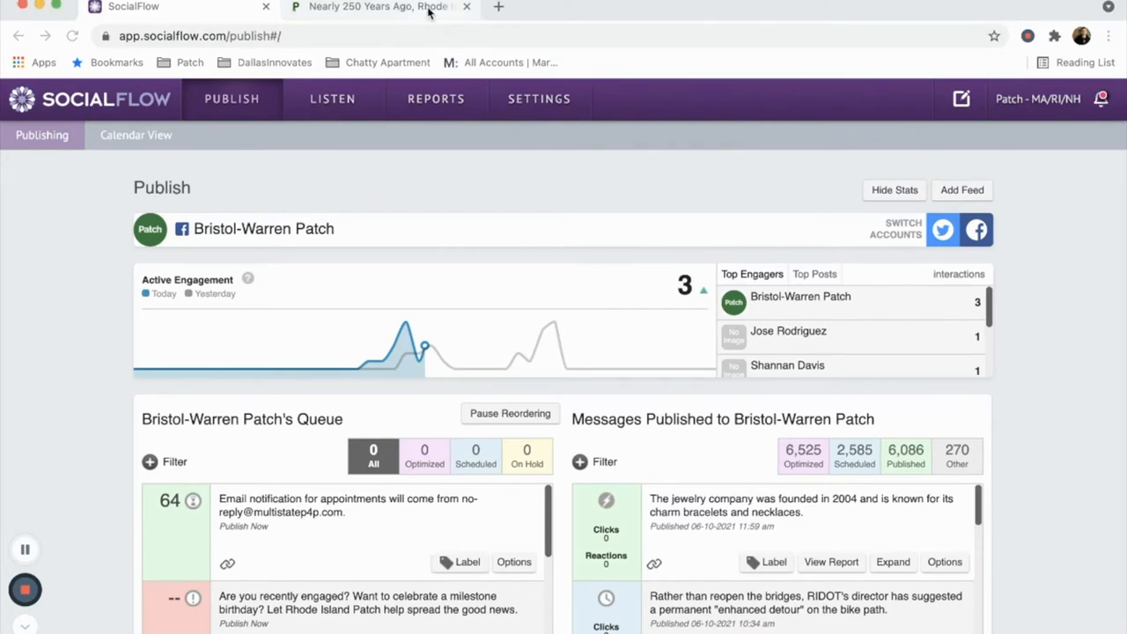
# Switch to the Patch article and look down the page
pyautogui.click(379, 7)
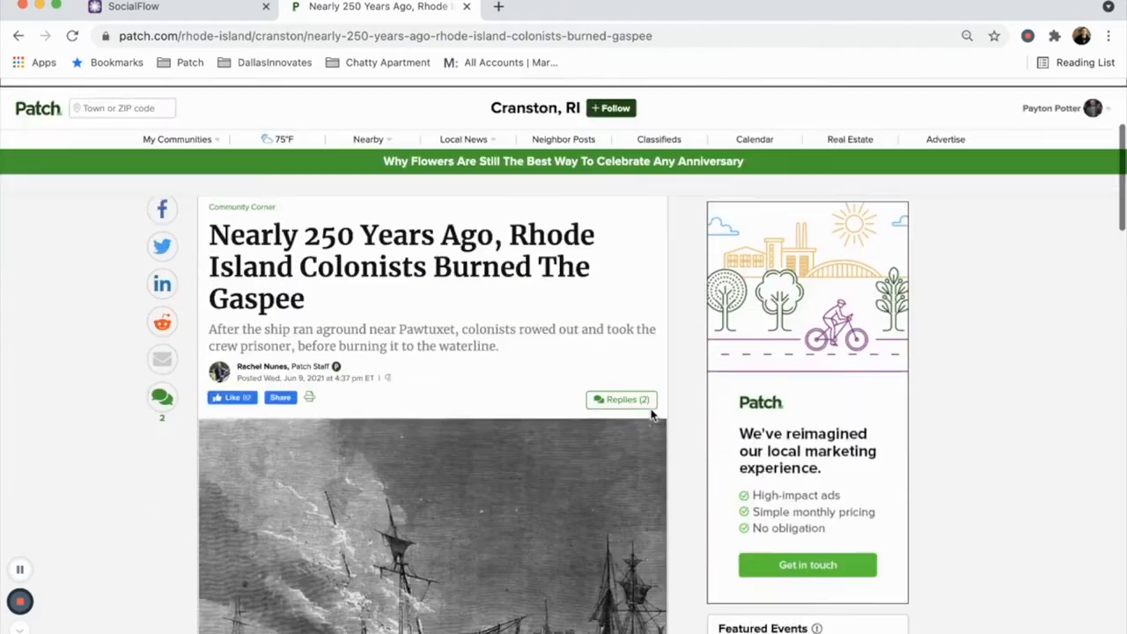
pyautogui.scroll(-3)
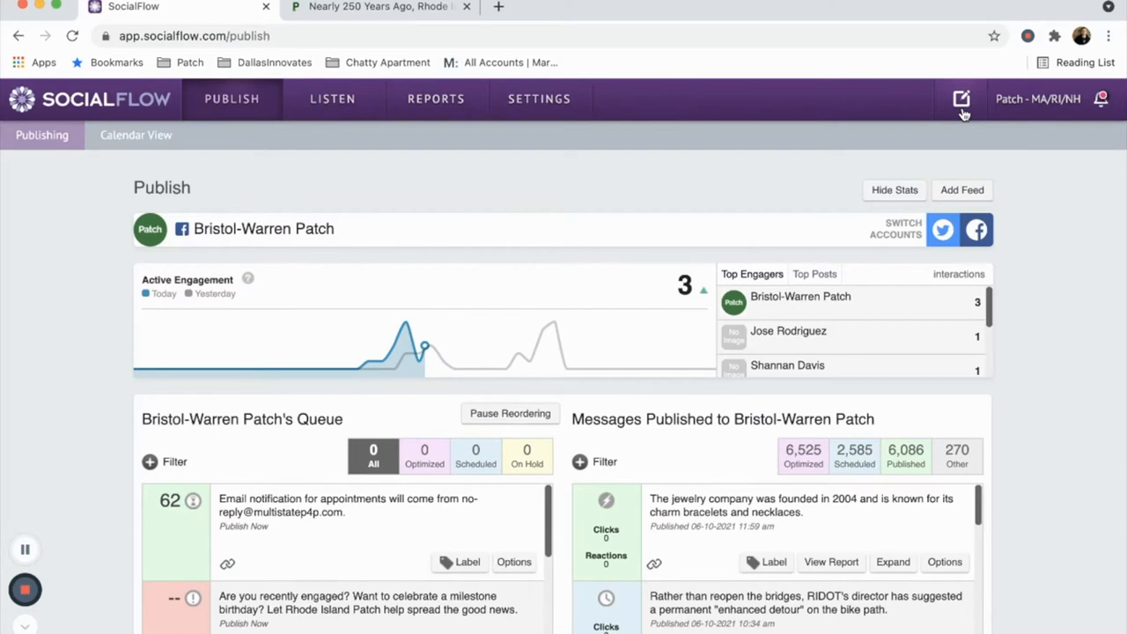
# Start a new Compose post and browse the Accounts list, leaving Bristol-Warren Patch selected
pyautogui.click(962, 98)
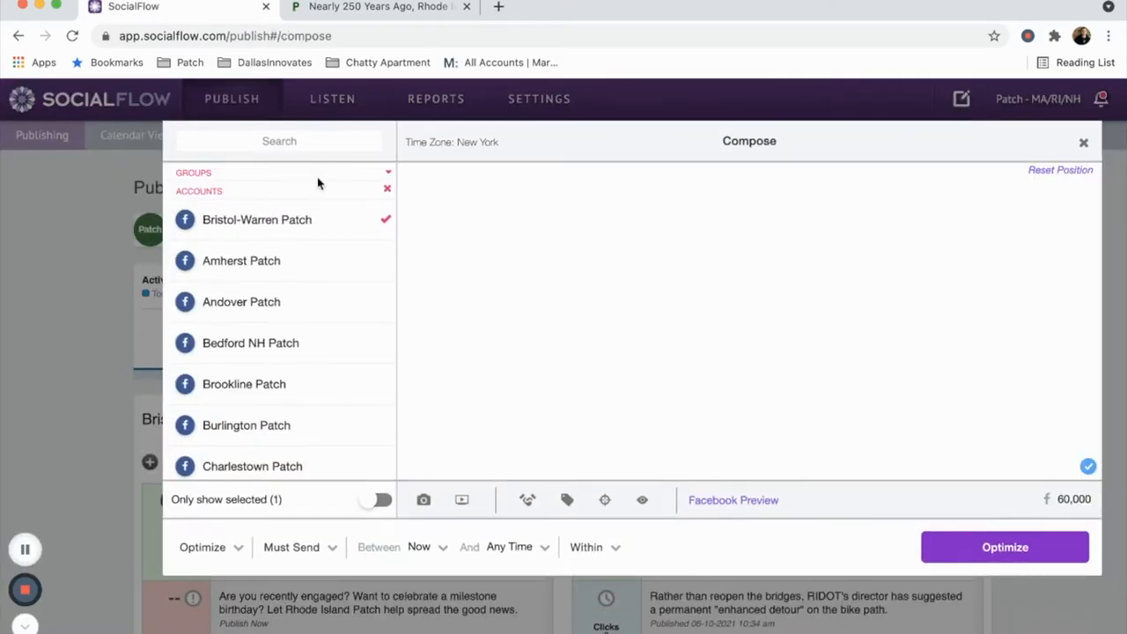
pyautogui.scroll(-3)
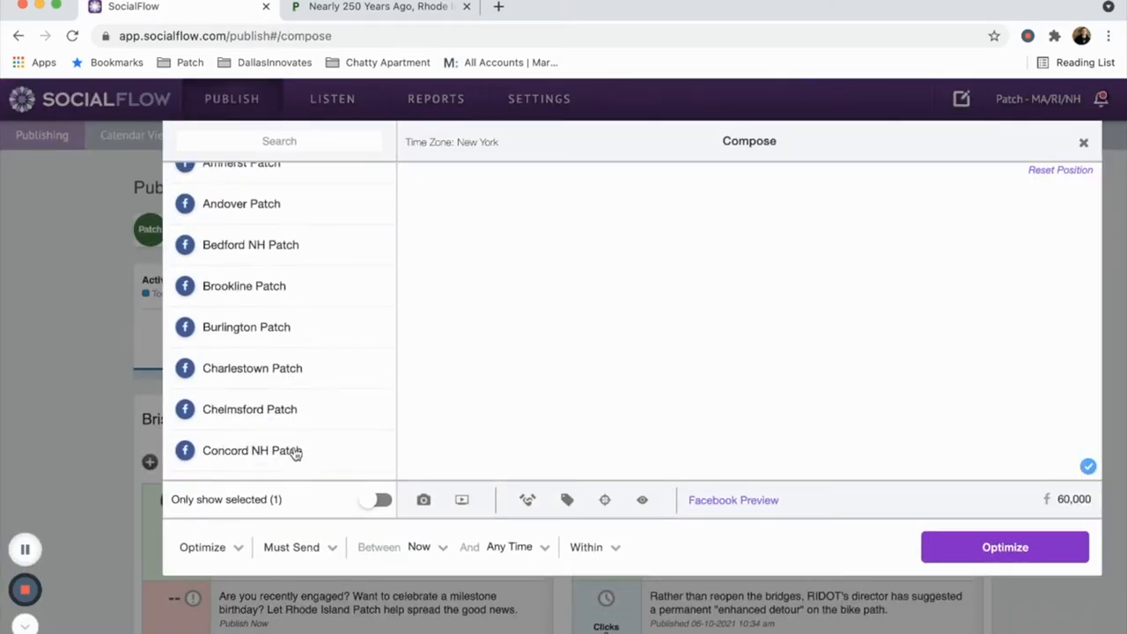
pyautogui.scroll(-3)
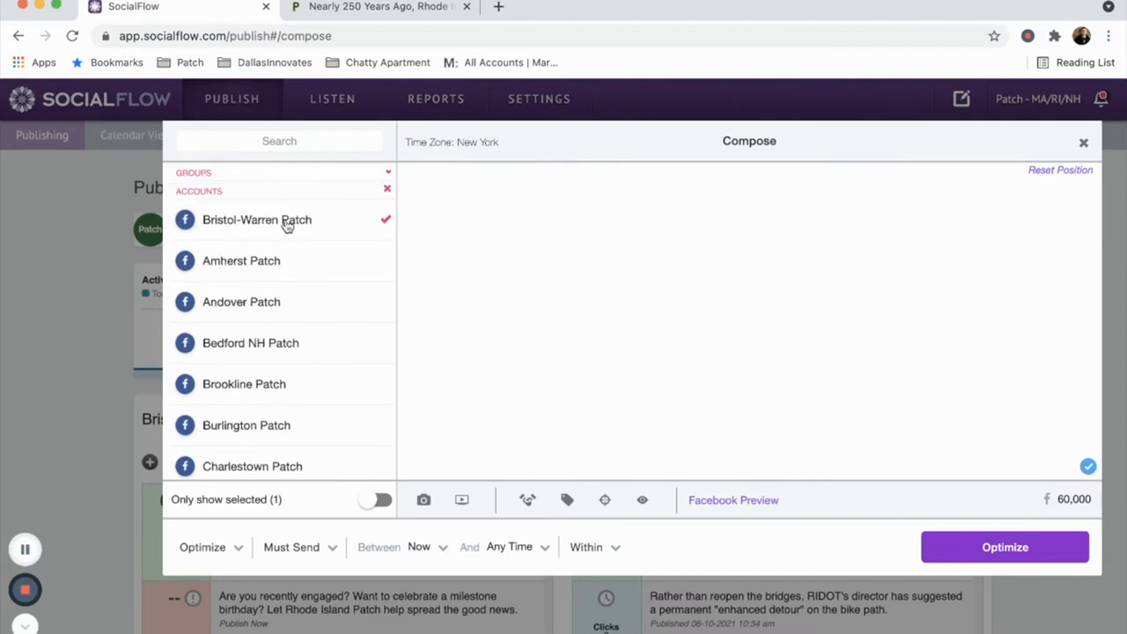
pyautogui.scroll(-3)
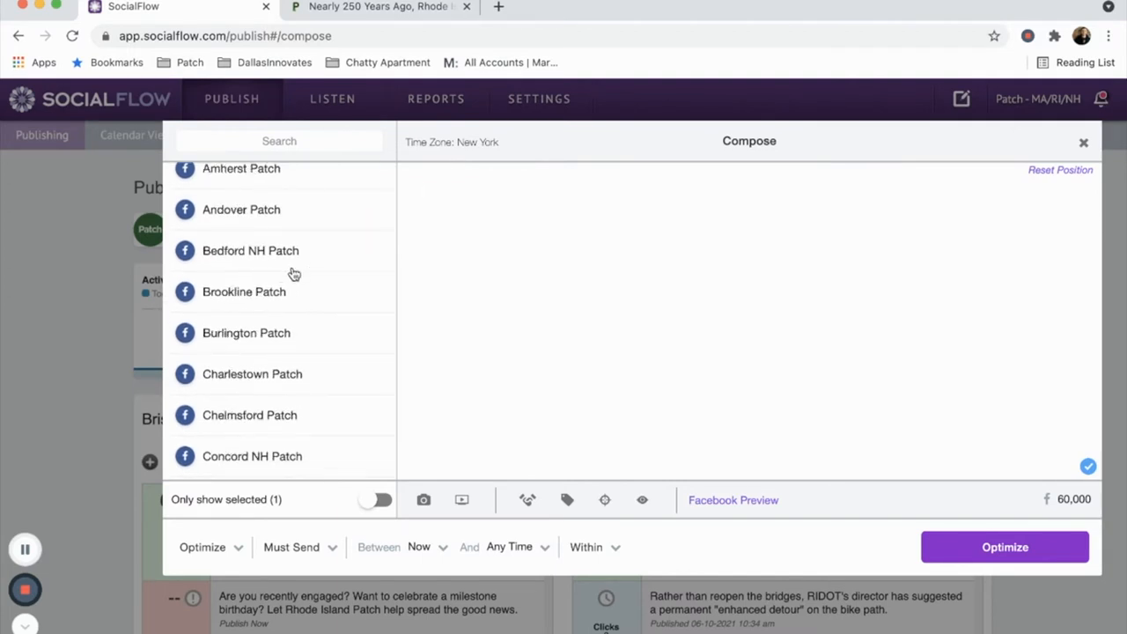
pyautogui.scroll(-3)
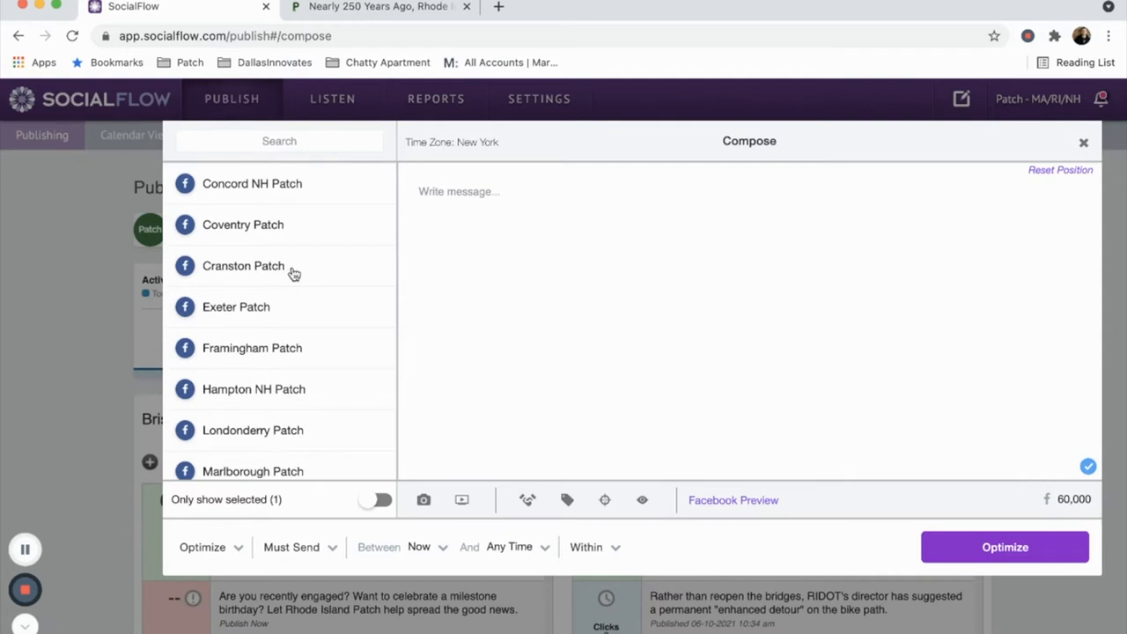
# Add Cranston Patch as an account and paste the Gaspee article URL into the message
pyautogui.click(243, 264)
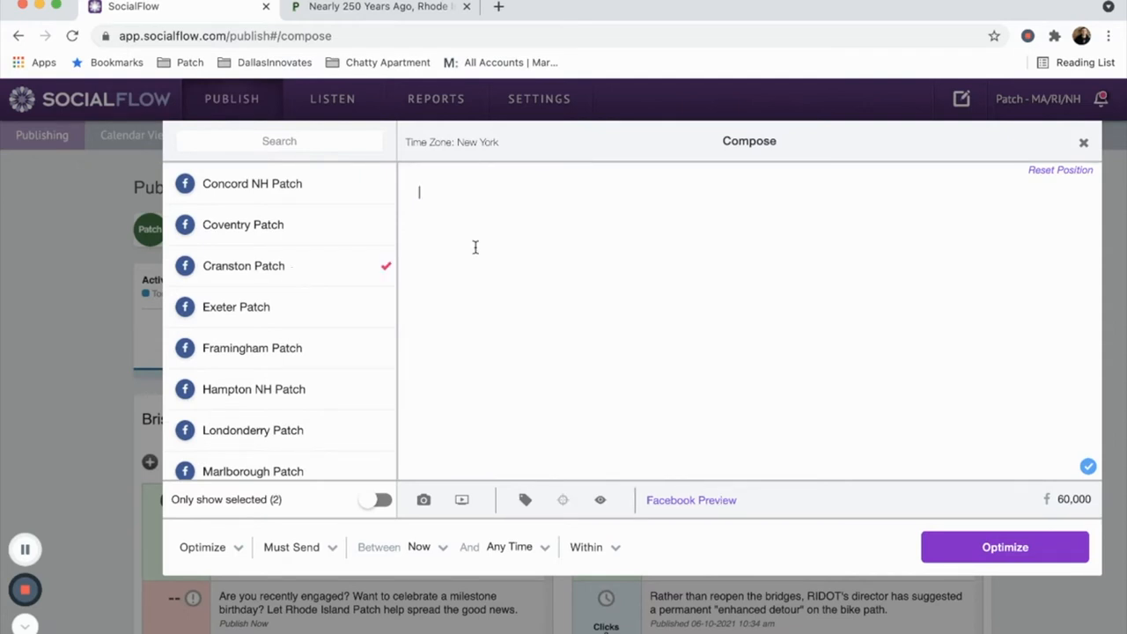
pyautogui.write('https://patch.com/rhode-island/cranston/nearly-250-years-ago-rhode-island-colonists-burned-gaspee')
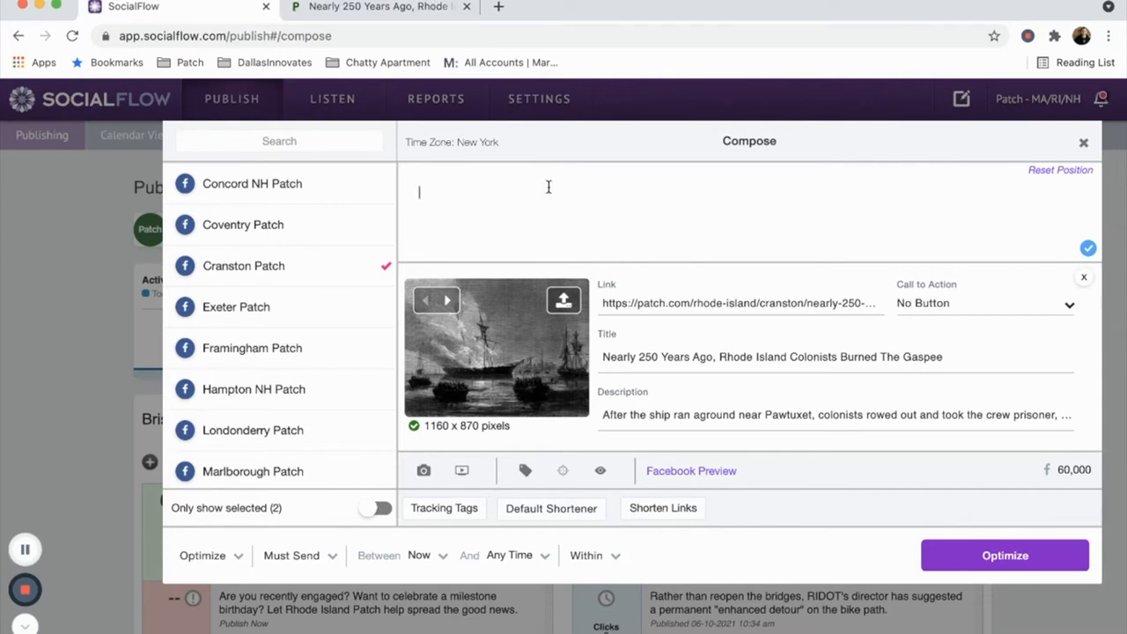
pyautogui.moveTo(750, 99)
pyautogui.write('Who remembers this day?')
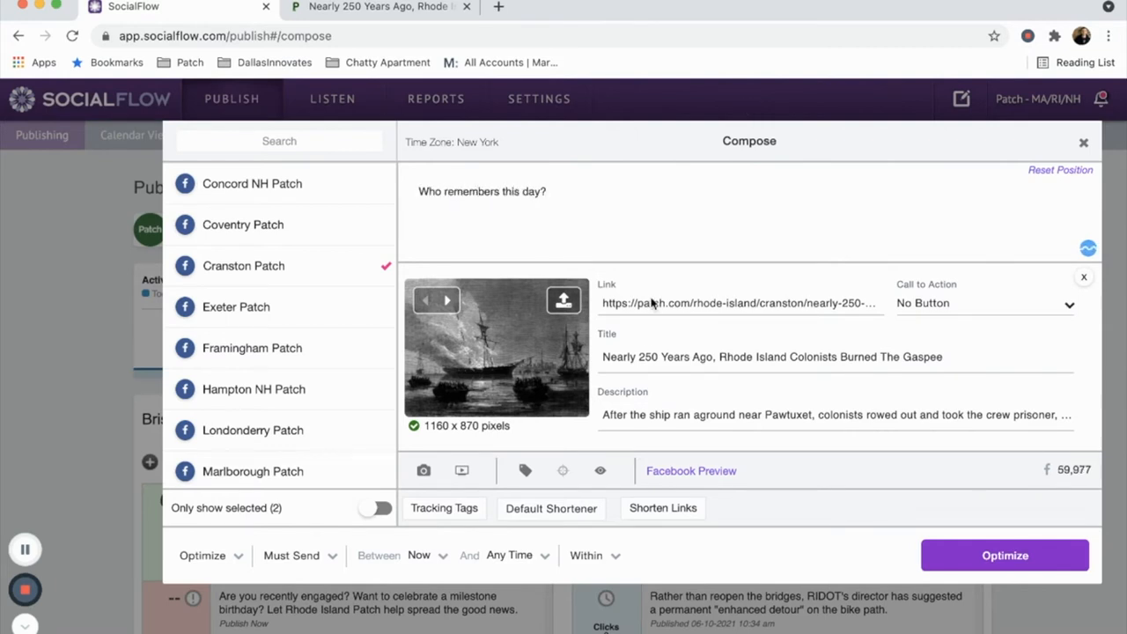
# Queue the post as Optimized, Must Send June 10, 2021 between 12:00 pm and 3:00 pm
pyautogui.click(544, 190)
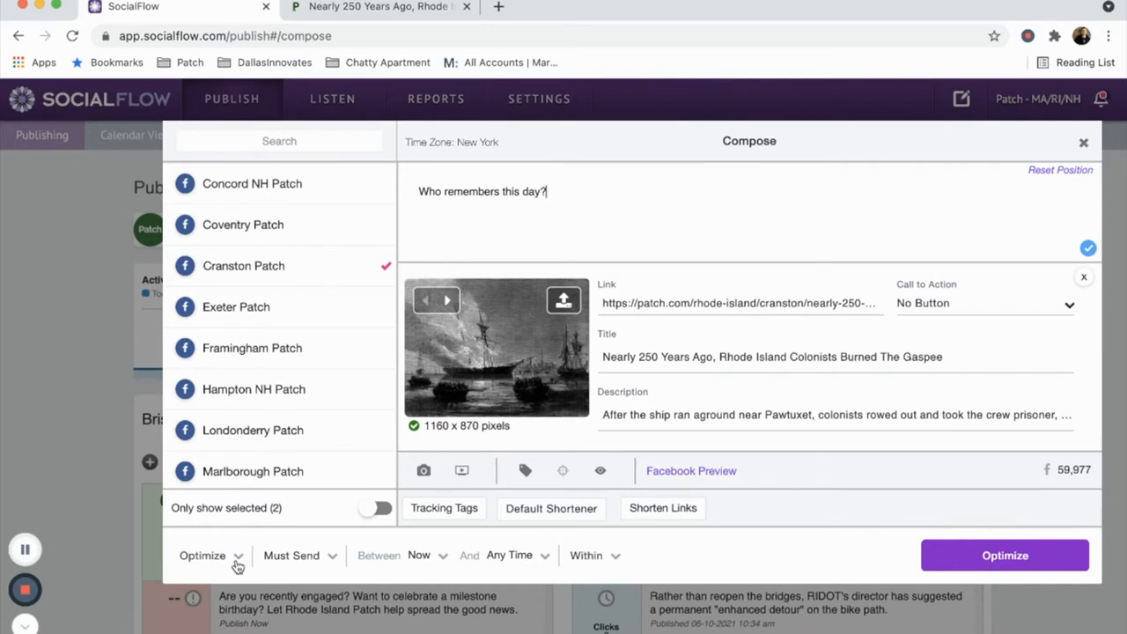
pyautogui.click(300, 555)
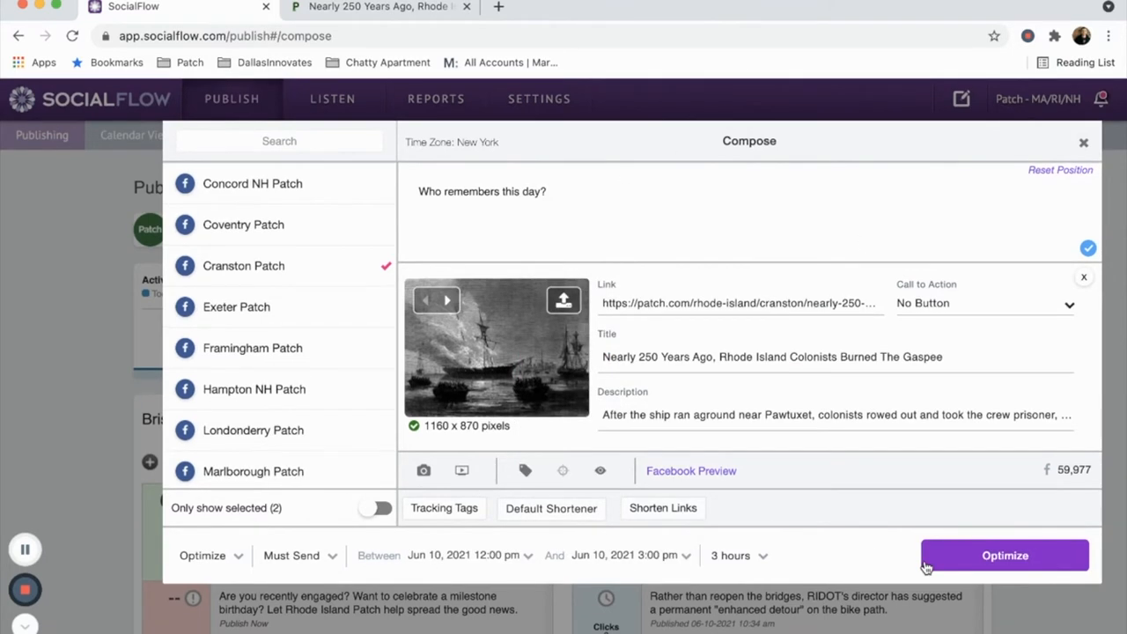
pyautogui.click(1004, 554)
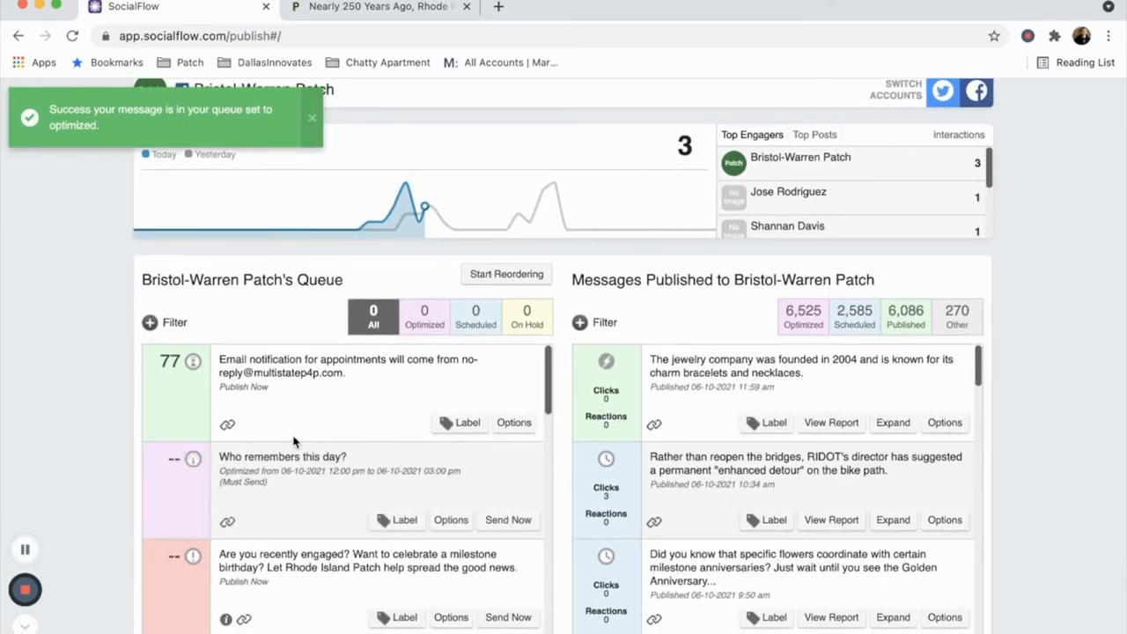
pyautogui.moveTo(247, 424)
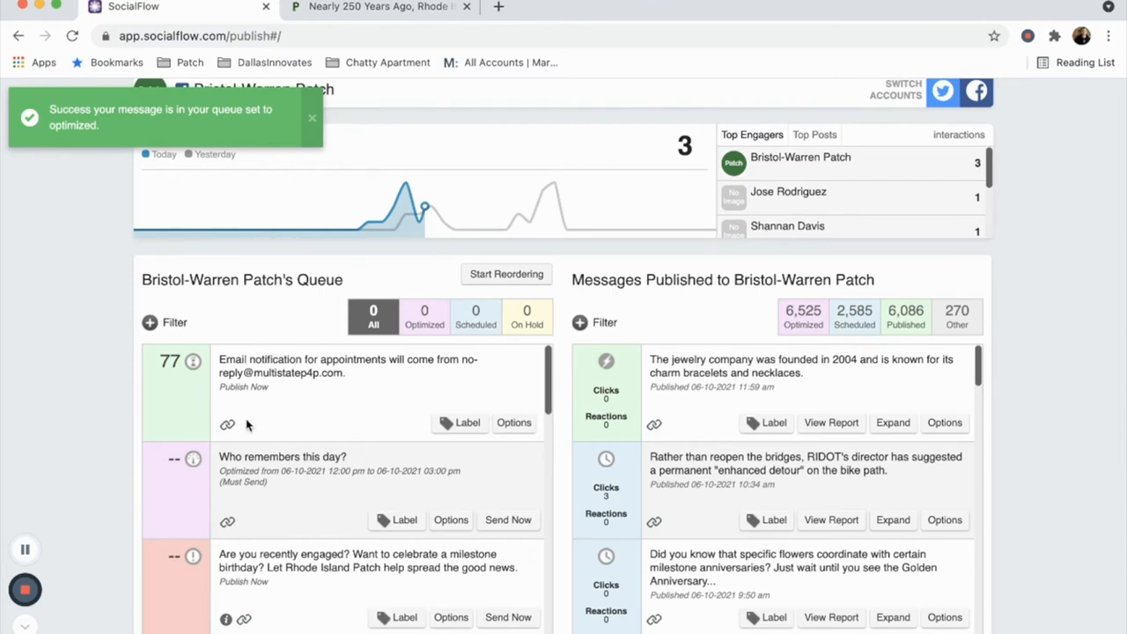
# Dismiss the success notice and show Options for the 'Who remembers this day?' queued post
pyautogui.click(507, 275)
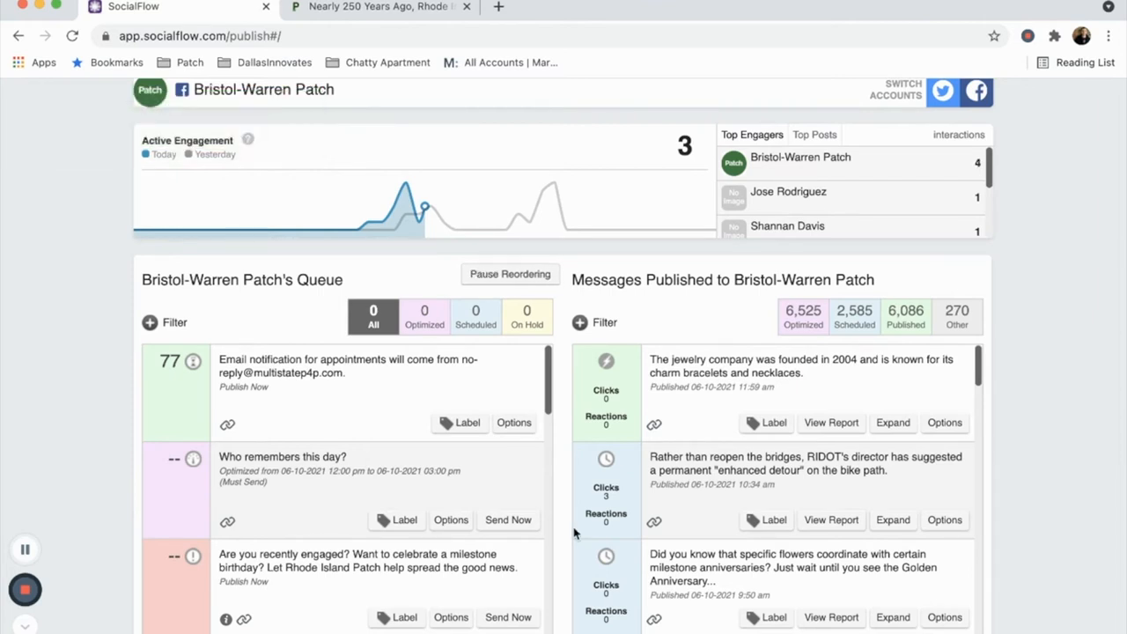
pyautogui.click(451, 473)
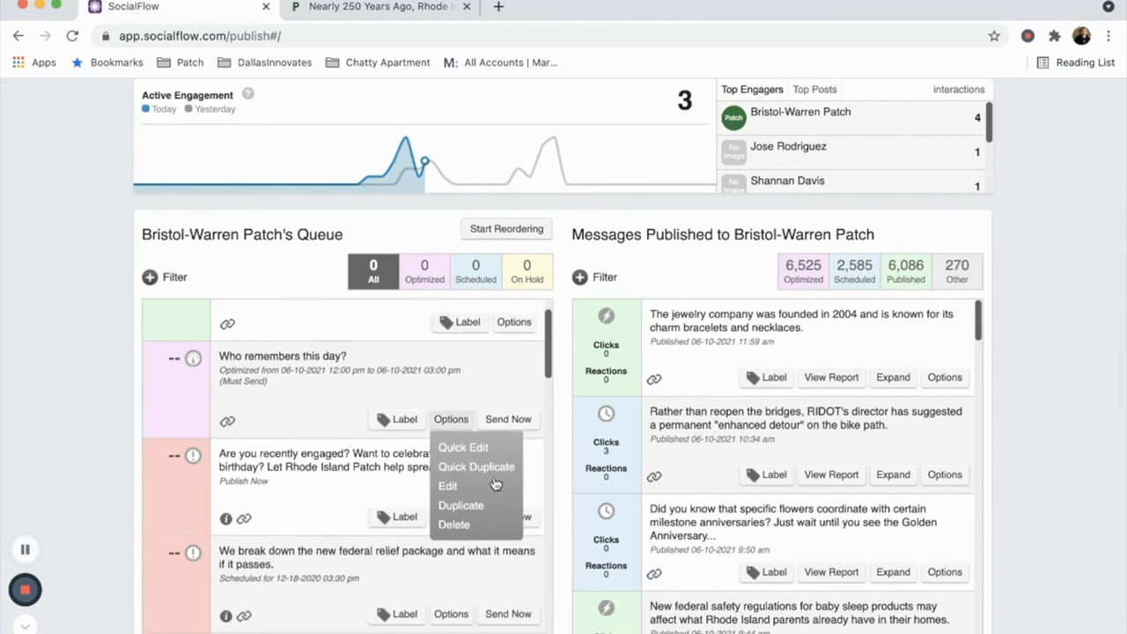
# Briefly view the post's editor, then delete 'Who remembers this day?' from Bristol-Warren Patch's queue
pyautogui.click(447, 486)
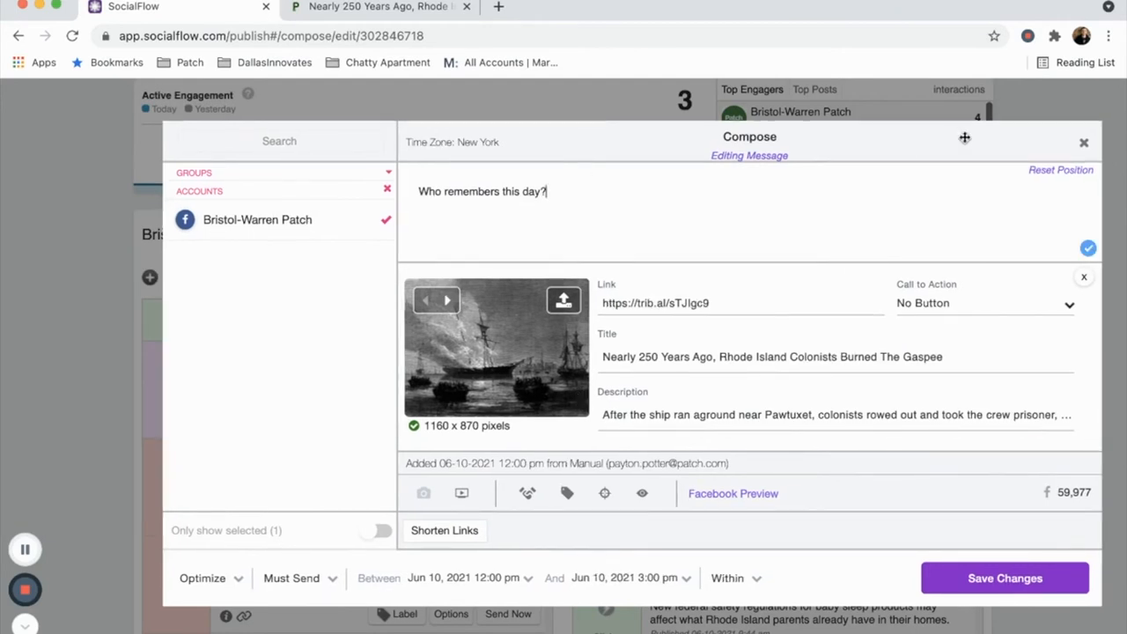
pyautogui.click(1085, 141)
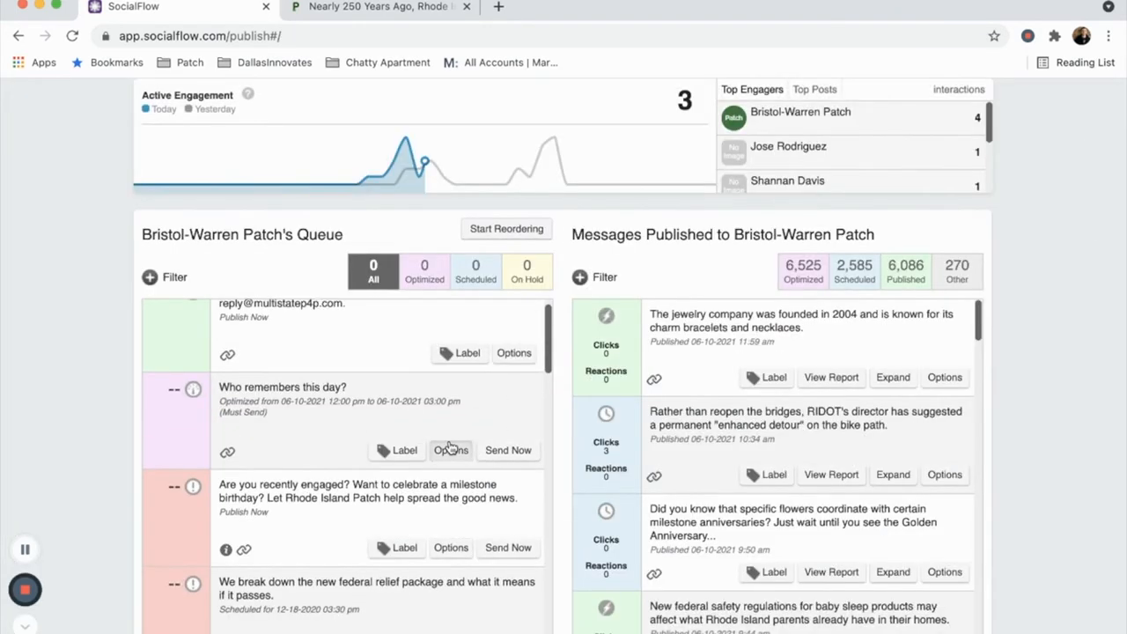
pyautogui.click(451, 451)
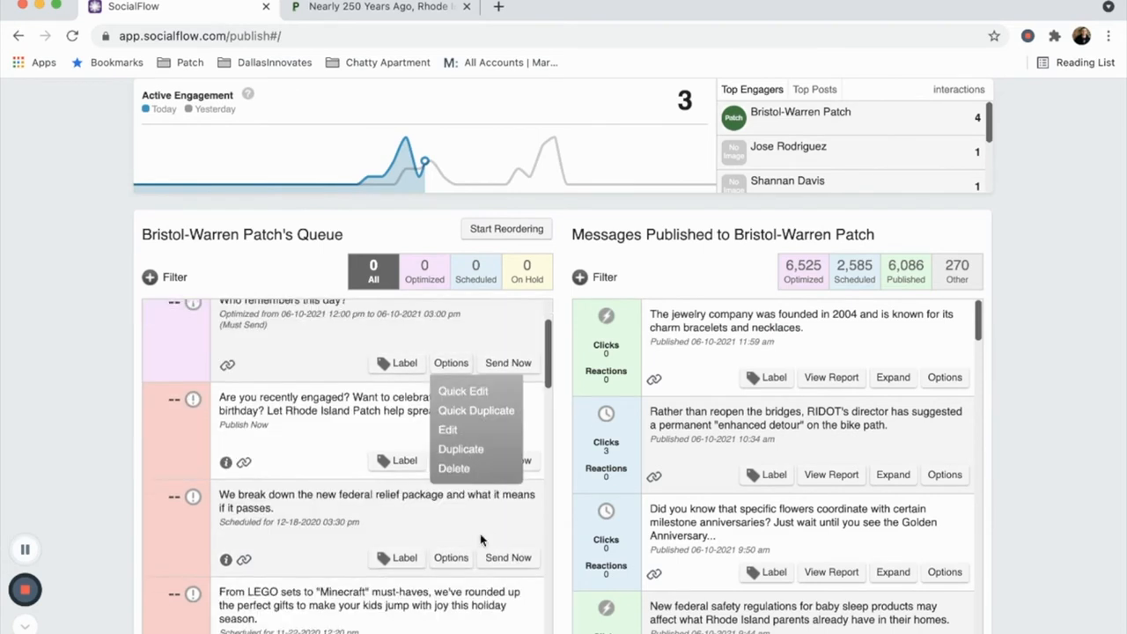
pyautogui.click(454, 468)
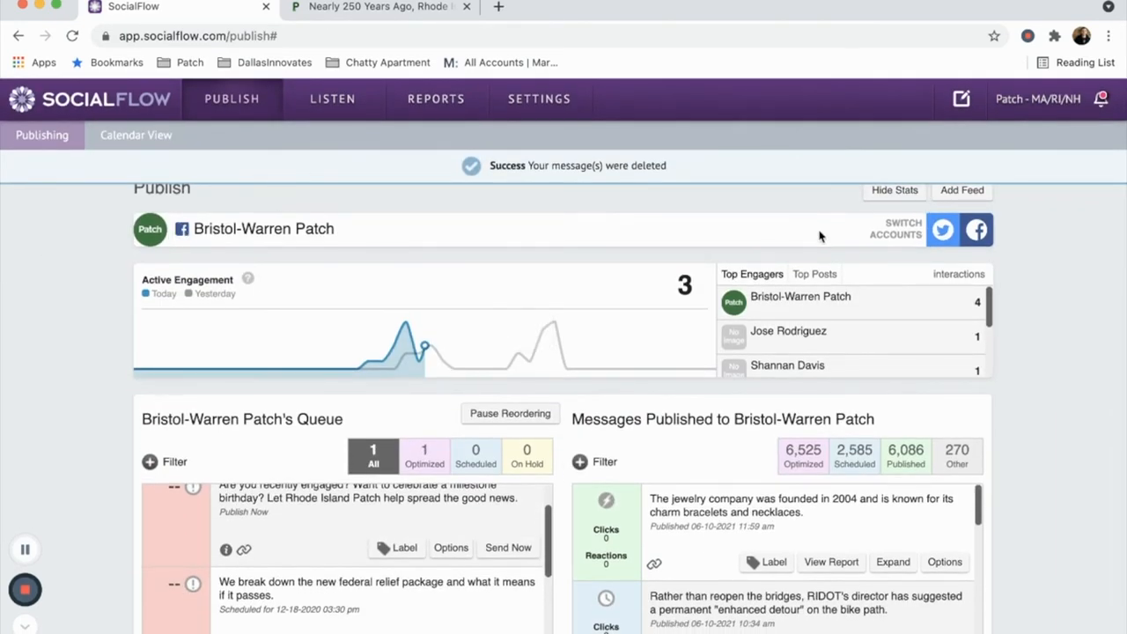
# Switch to the Cranston Patch account and bring its 'Who remembers this day?' post up for editing
pyautogui.click(894, 229)
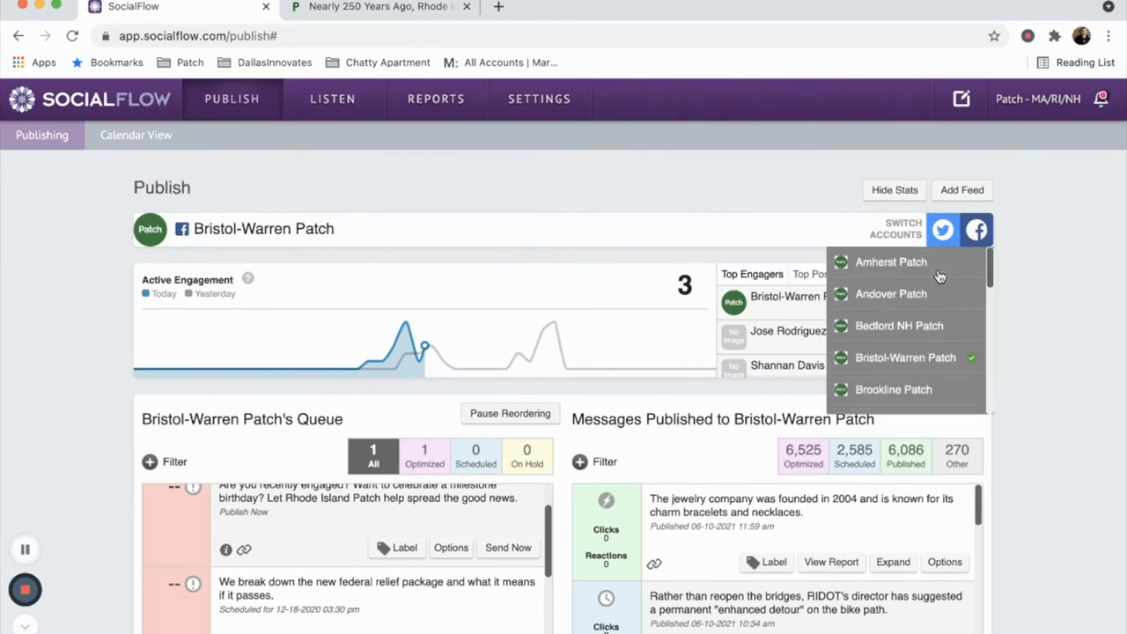
pyautogui.scroll(-3)
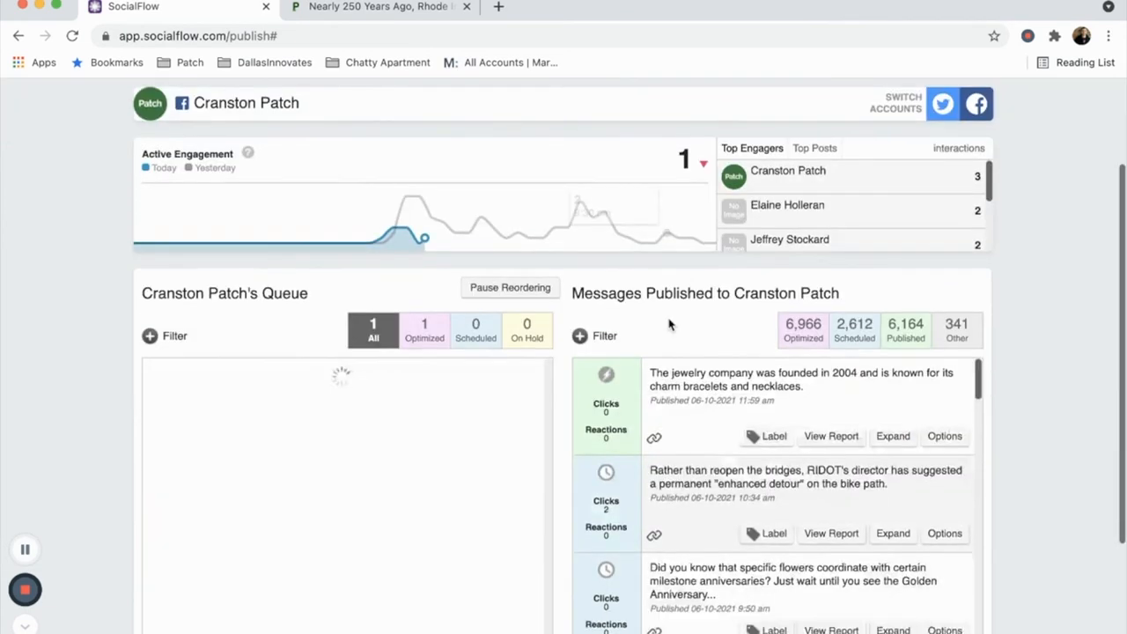
pyautogui.scroll(-3)
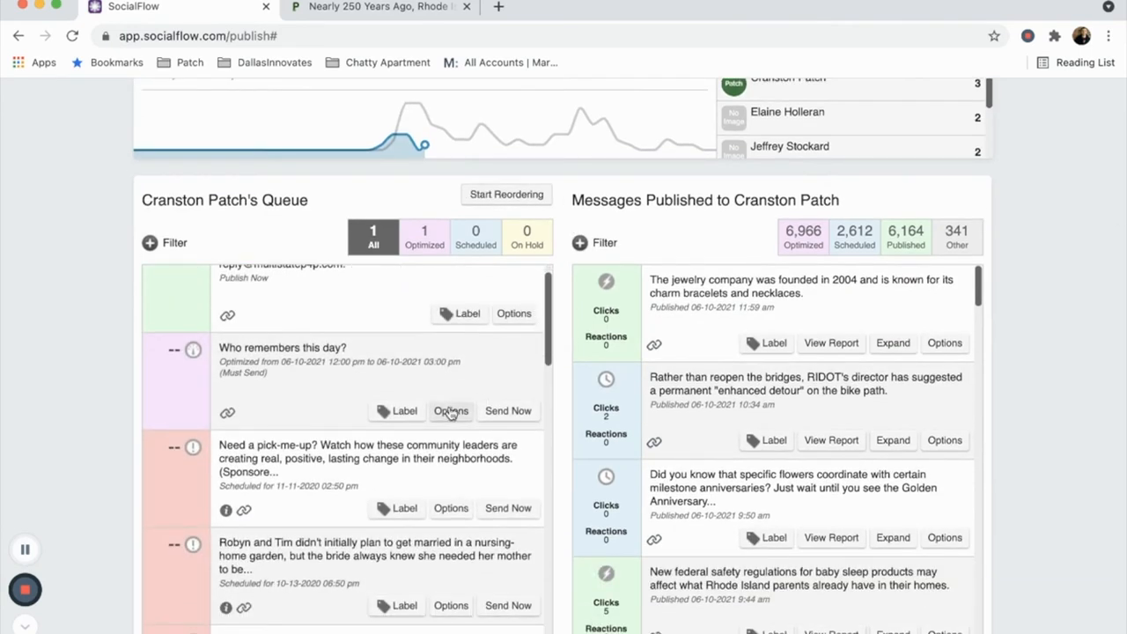
pyautogui.click(450, 411)
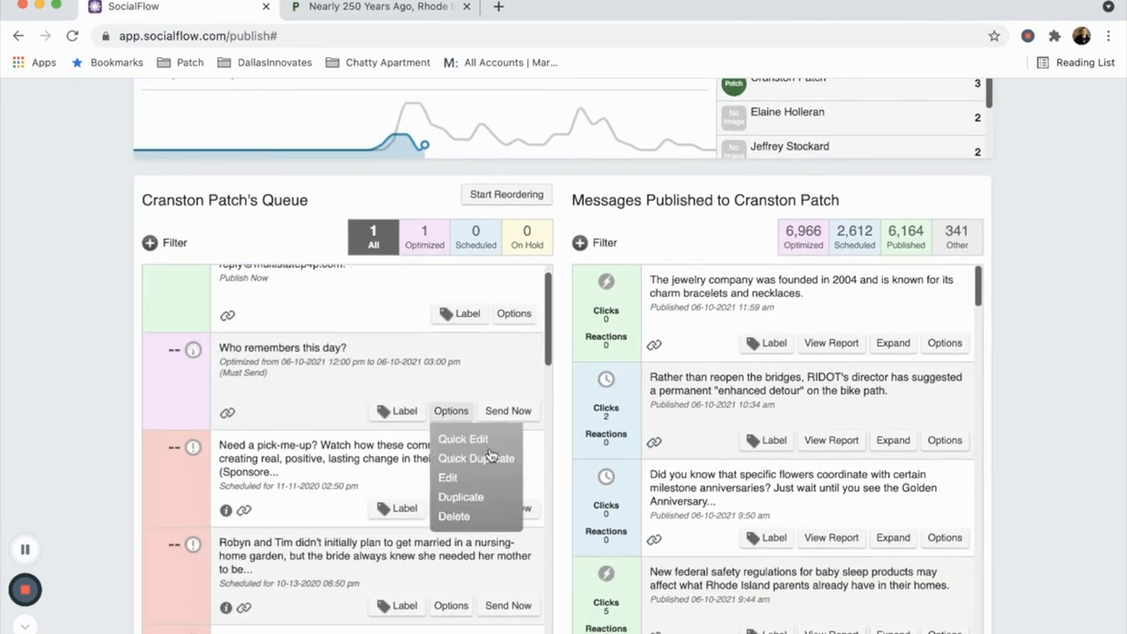
pyautogui.click(447, 477)
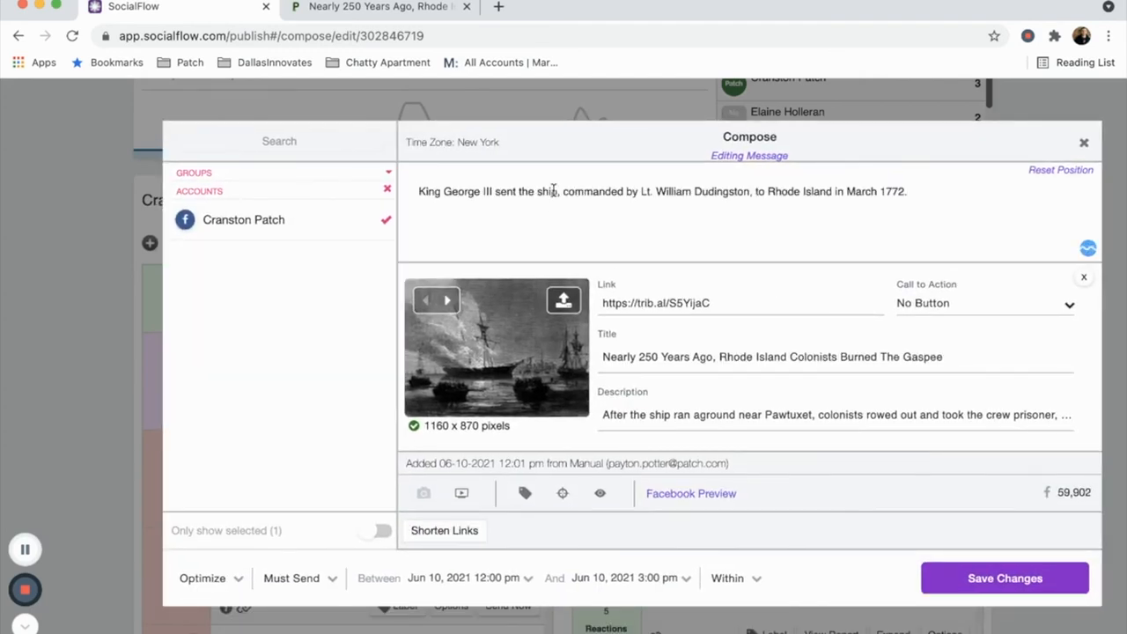
# Remove 'commanded by Lt. William Dudingston,' so the message reads 'King George III sent the ship to Rhode Island in March 1772.' and save
pyautogui.moveTo(554, 190); pyautogui.dragTo(753, 190)
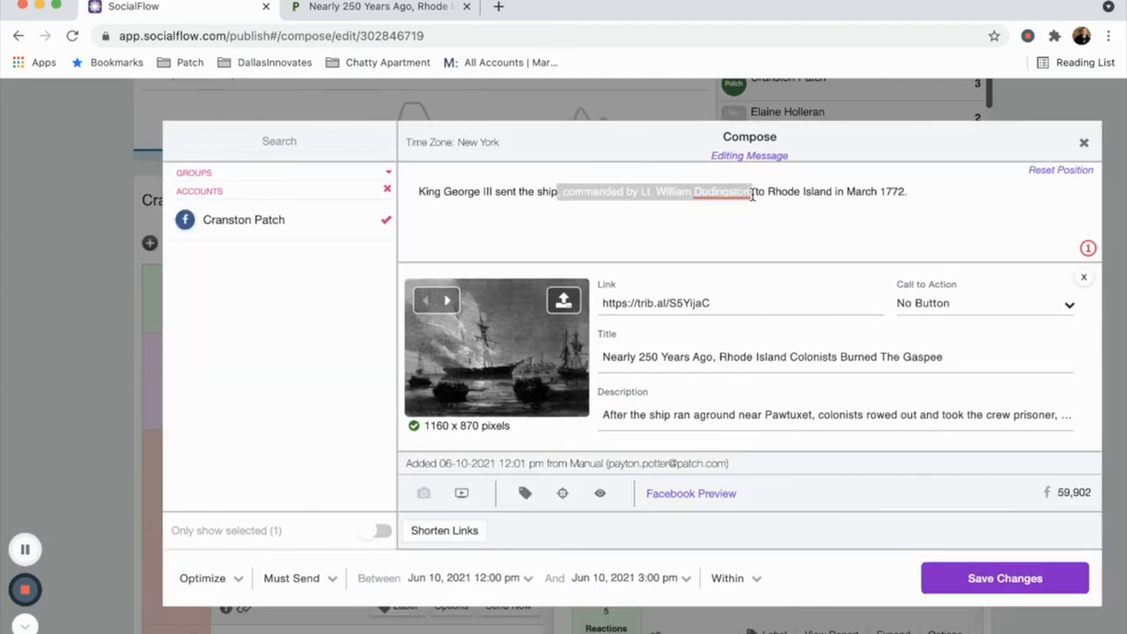
pyautogui.press('Backspace')
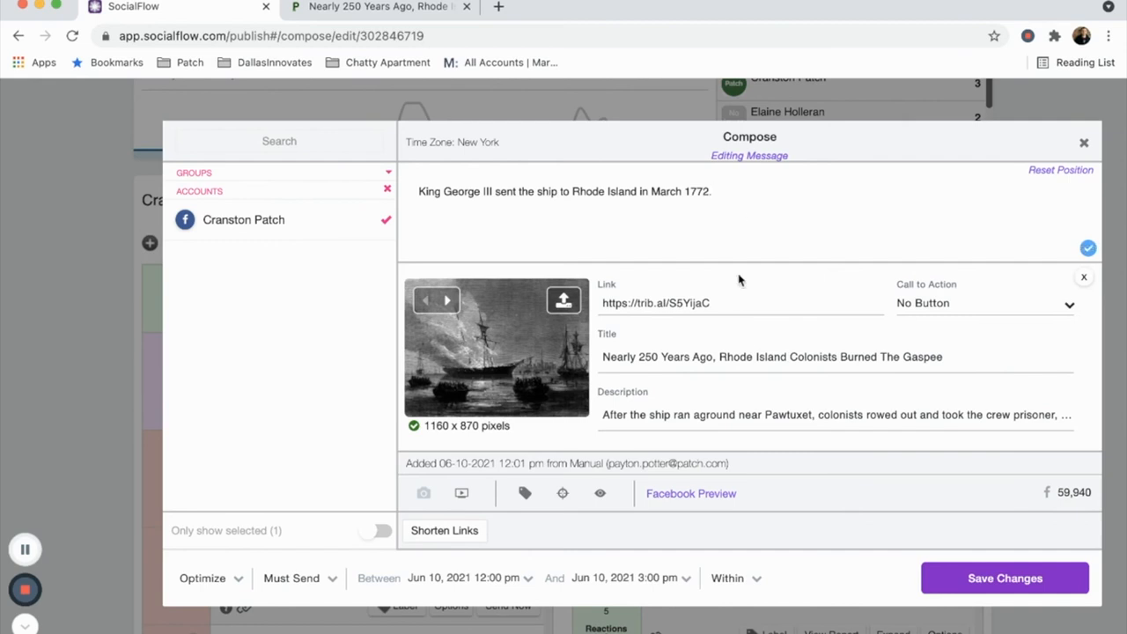
pyautogui.click(1003, 577)
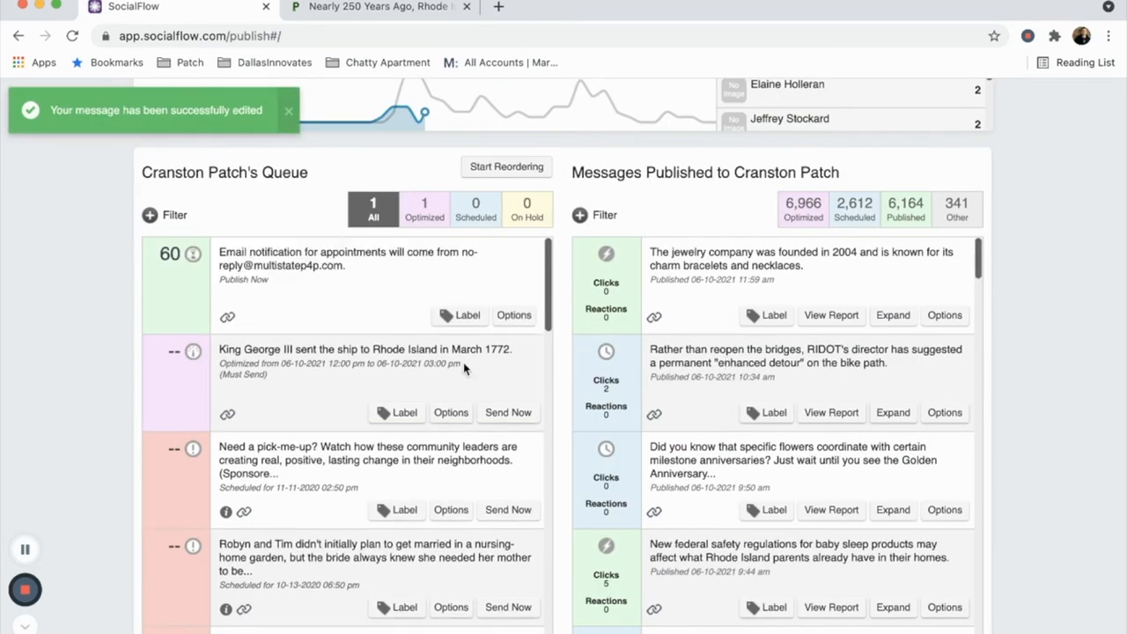
# Send the King George III post to Cranston Patch now, confirm with Yes, and show its actions
pyautogui.click(507, 412)
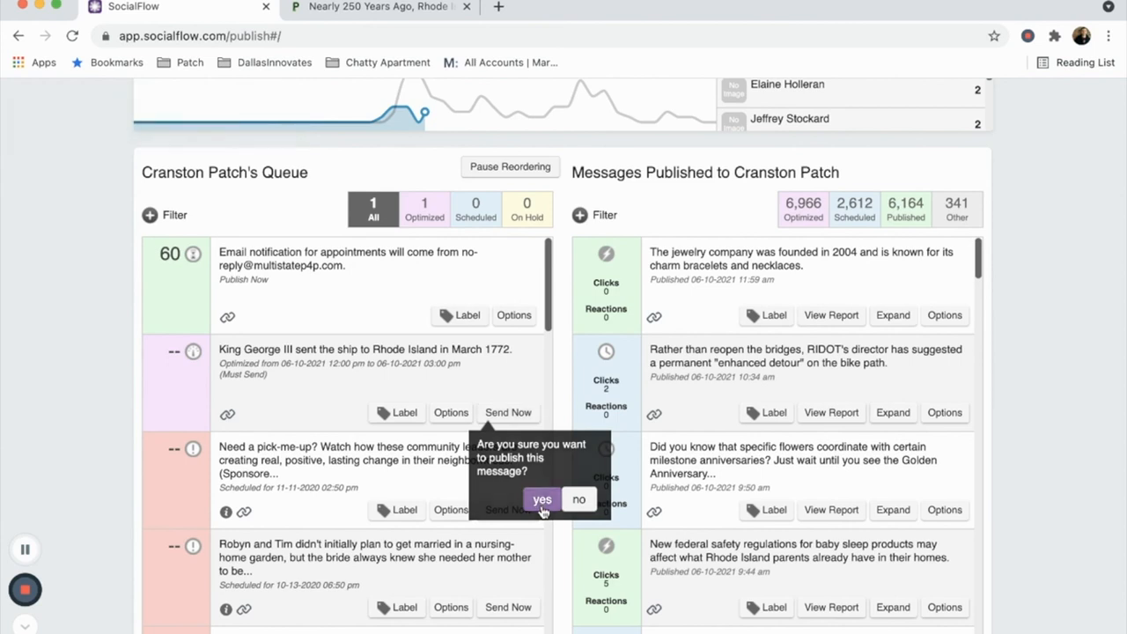
pyautogui.click(542, 501)
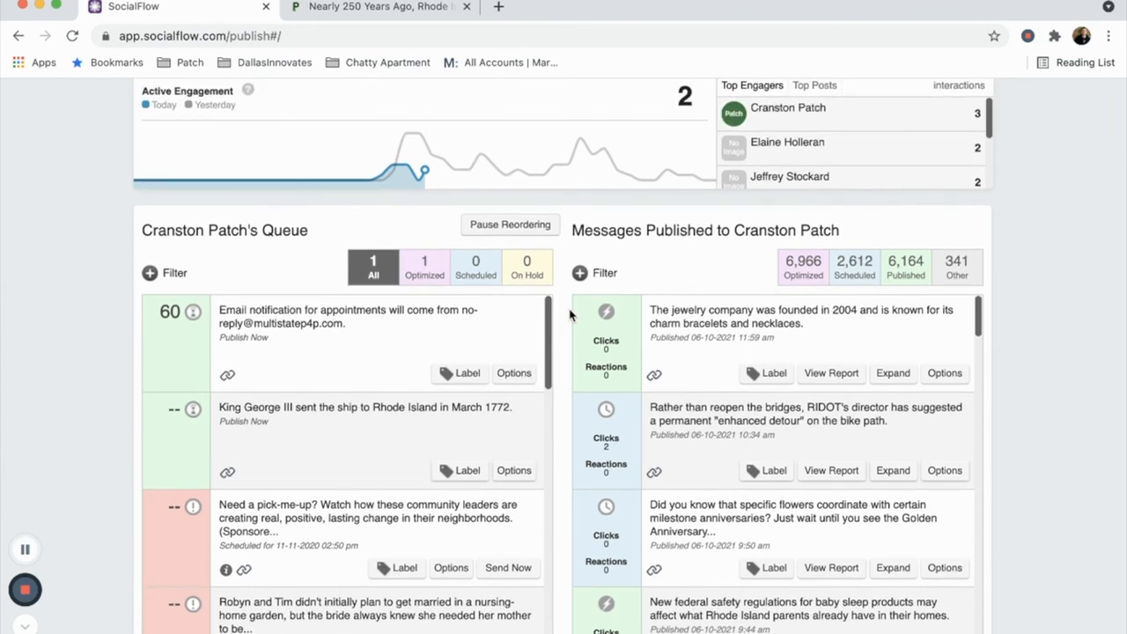
pyautogui.click(515, 470)
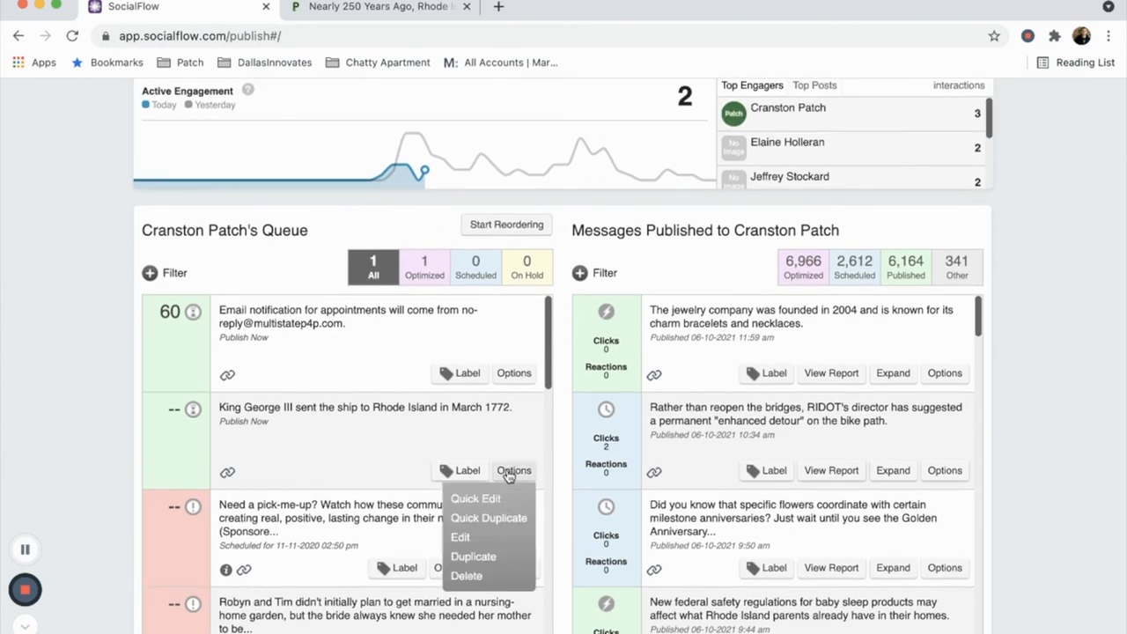